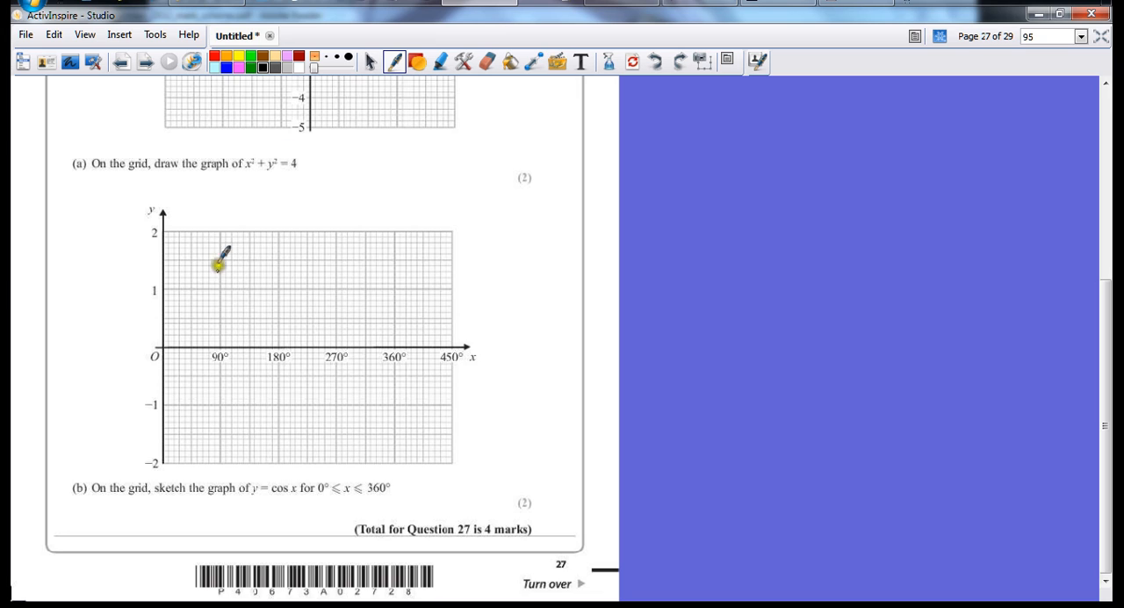
{"action": "mouse_move", "coordinate": [162, 312]}
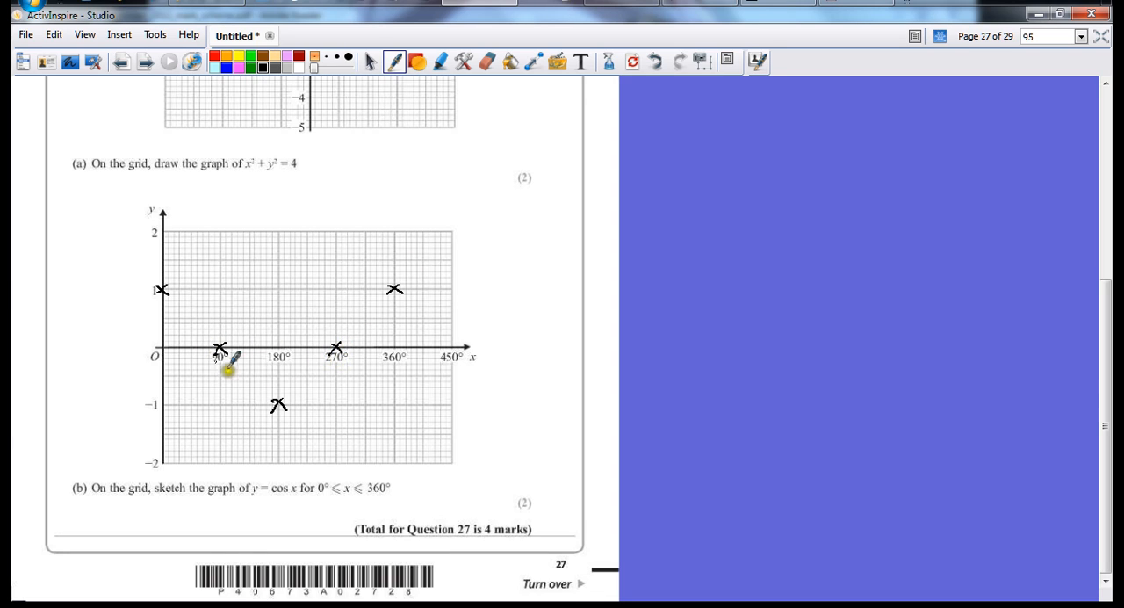
{"action": "mouse_move", "coordinate": [393, 365]}
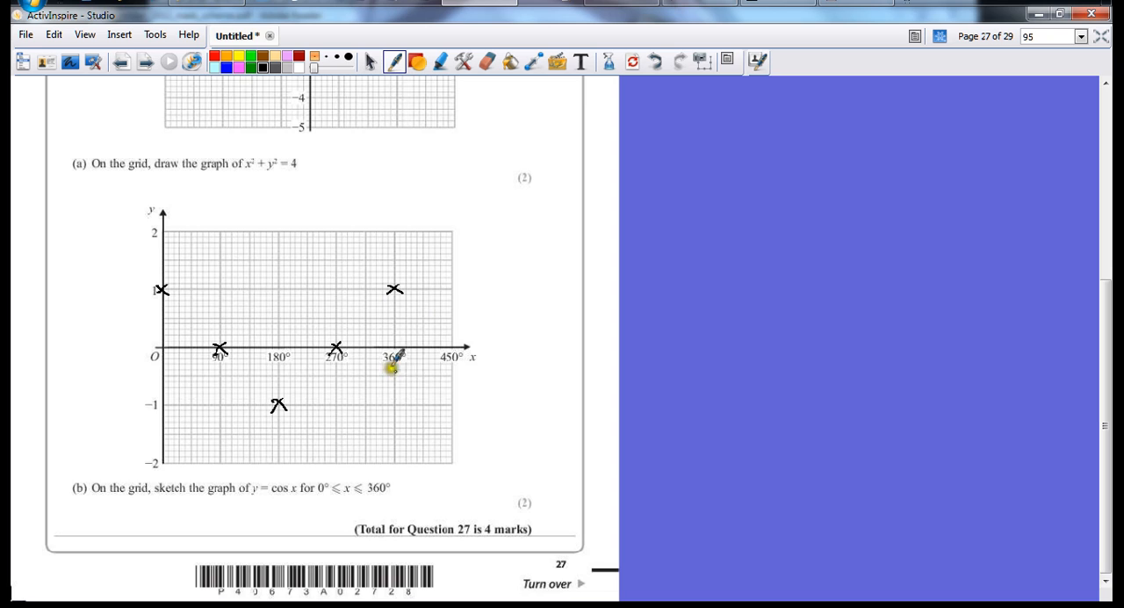
{"action": "mouse_move", "coordinate": [329, 294]}
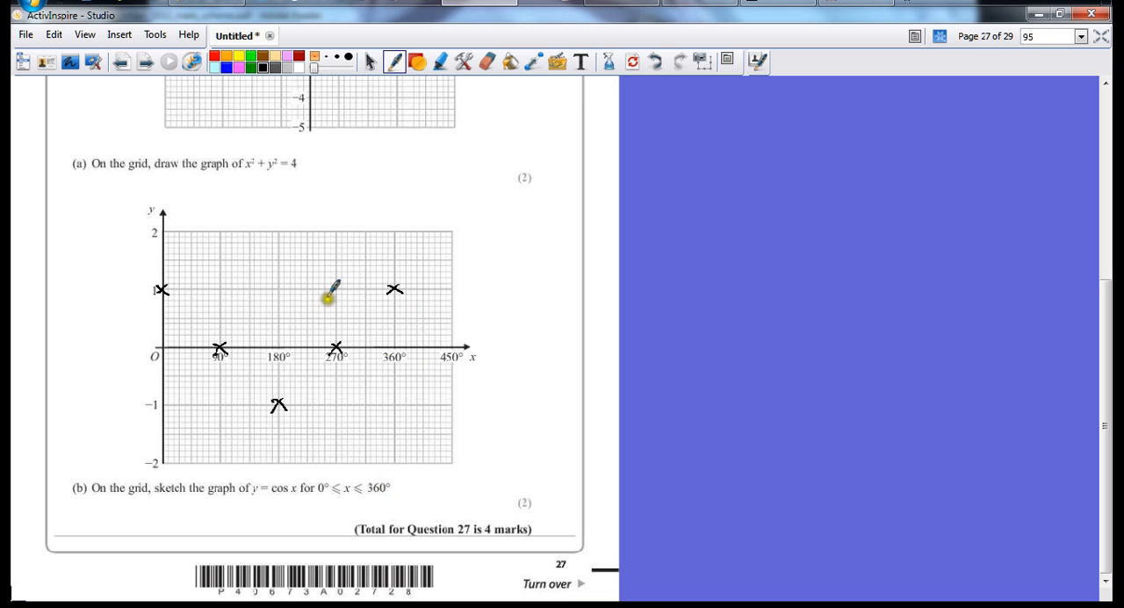
Step: Draw the cos x curve from (0°,1) through (90°,0), (180°,−1) and (270°,0) toward (360°,1)
{"action": "left_click_drag", "start_coordinate": [330, 294], "coordinate": [162, 286]}
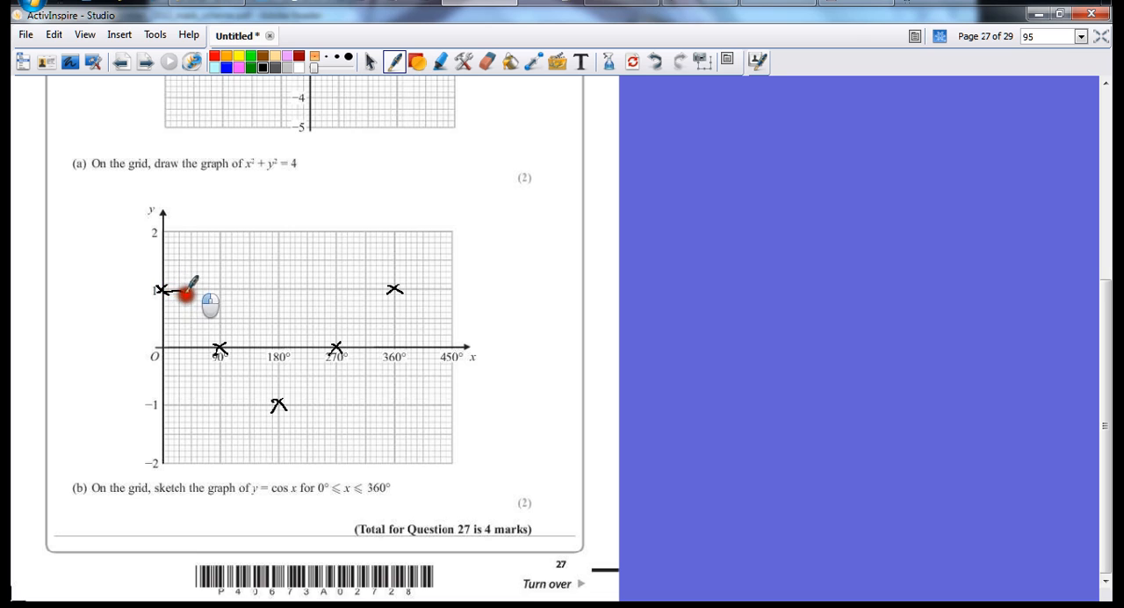
{"action": "left_click_drag", "start_coordinate": [162, 290], "coordinate": [220, 343]}
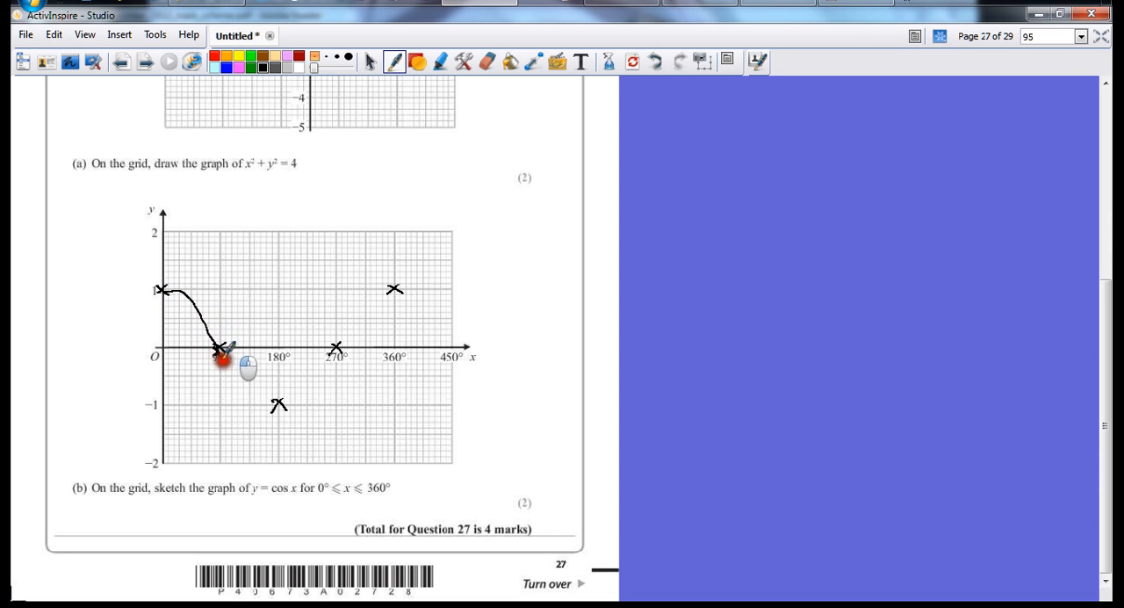
{"action": "left_click_drag", "start_coordinate": [219, 351], "coordinate": [277, 404]}
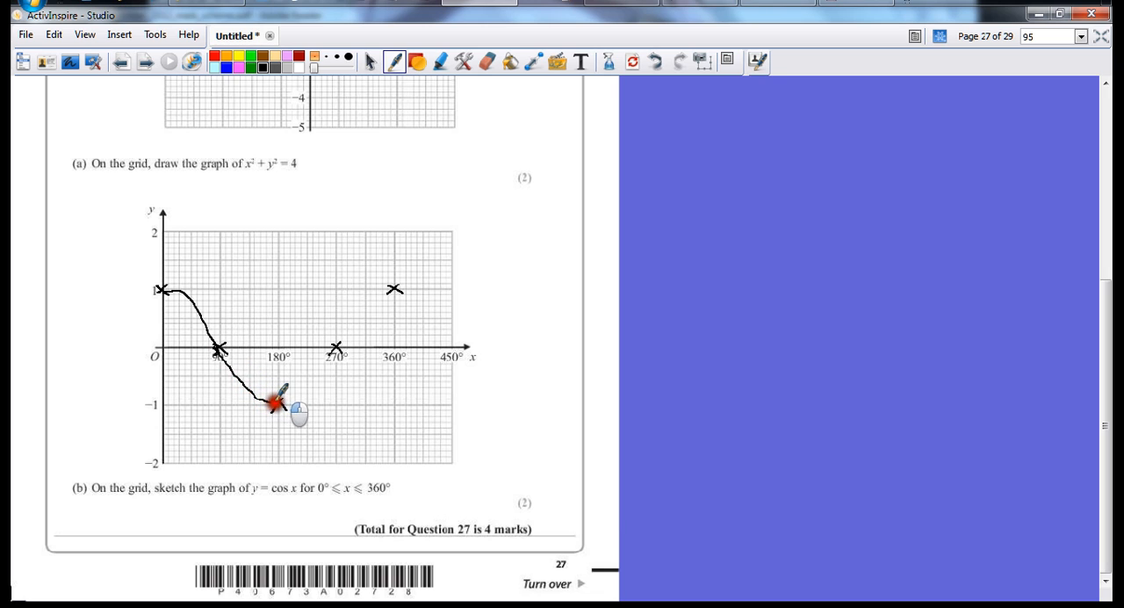
{"action": "left_click_drag", "start_coordinate": [277, 404], "coordinate": [338, 342]}
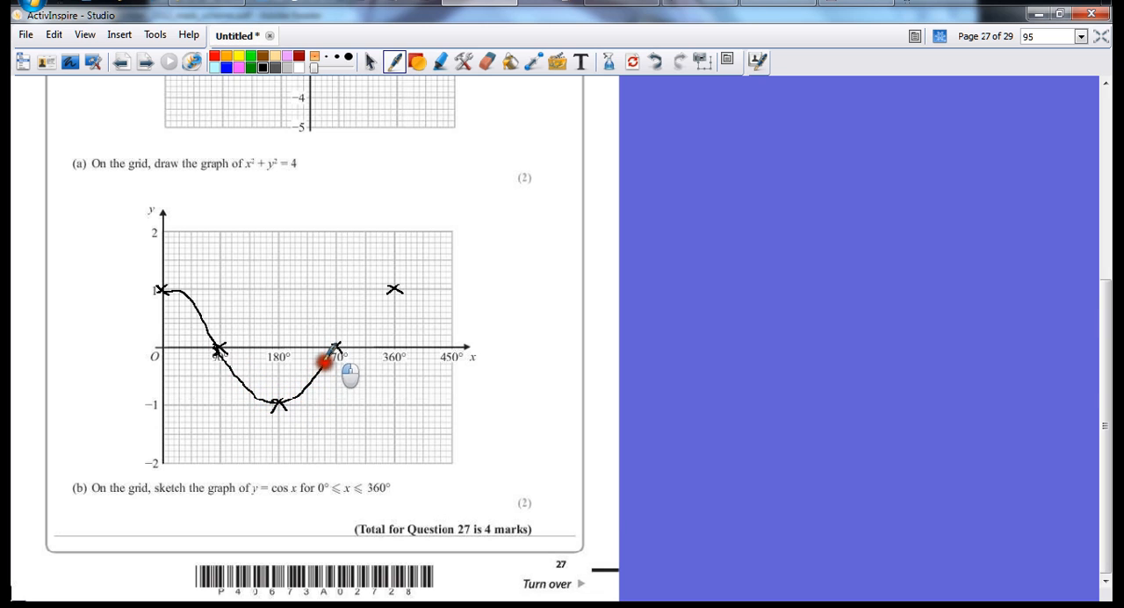
{"action": "left_click_drag", "start_coordinate": [325, 356], "coordinate": [364, 294]}
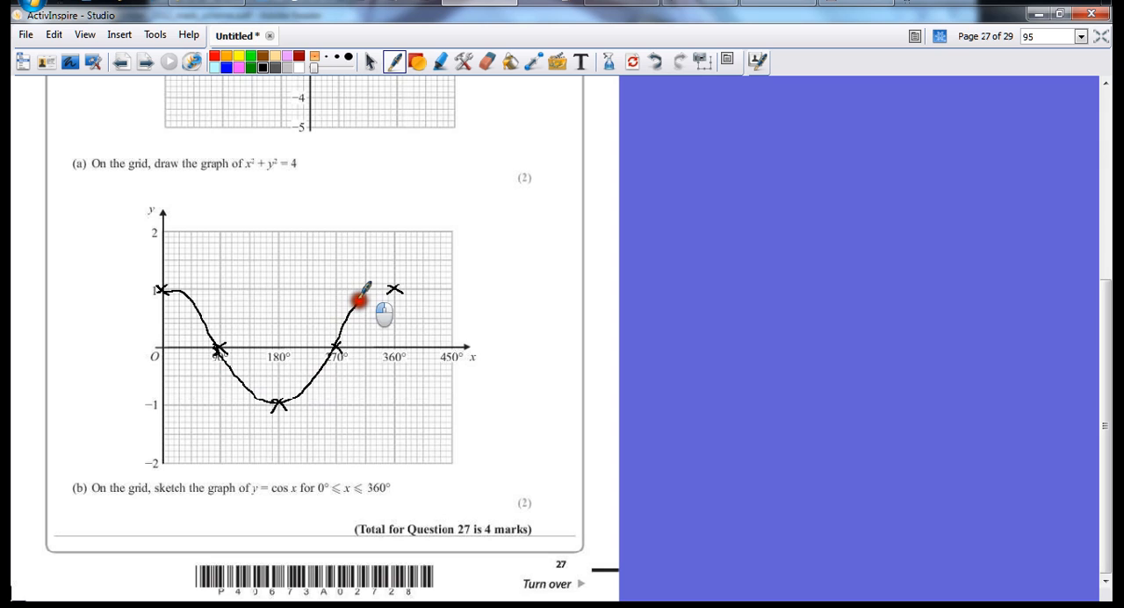